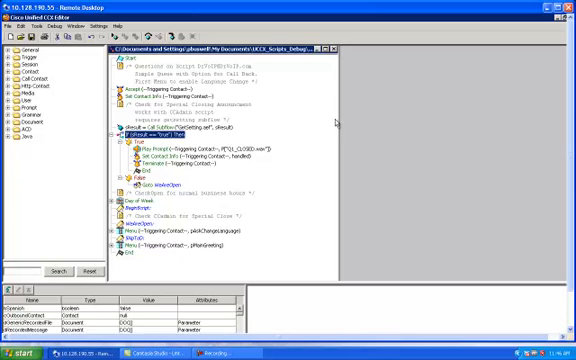
mouse_move(338, 122)
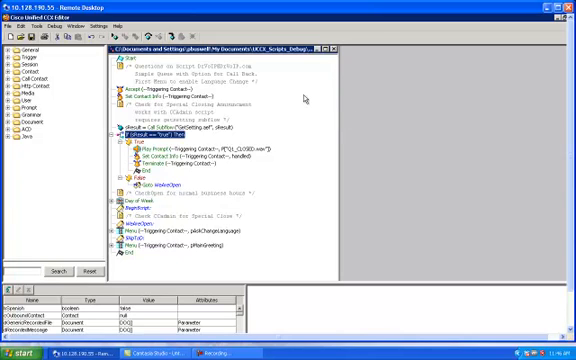
mouse_move(305, 132)
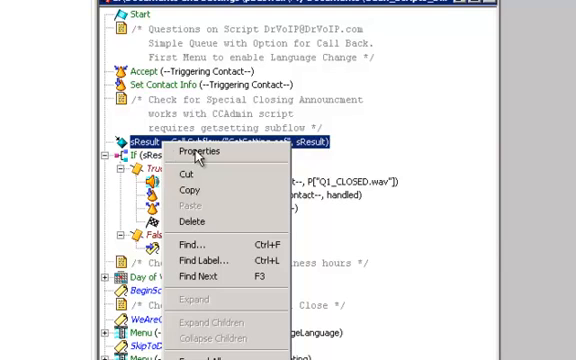
click(196, 153)
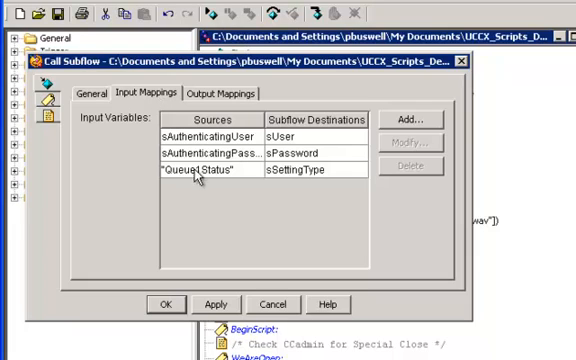
mouse_move(237, 191)
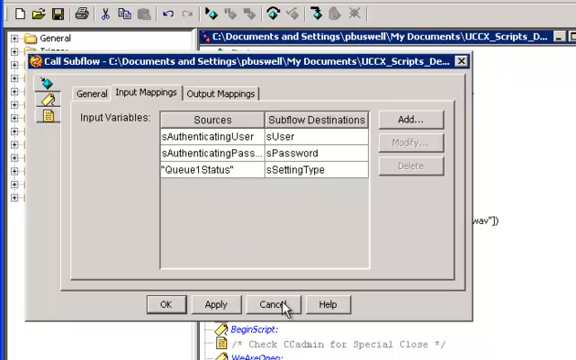
click(275, 303)
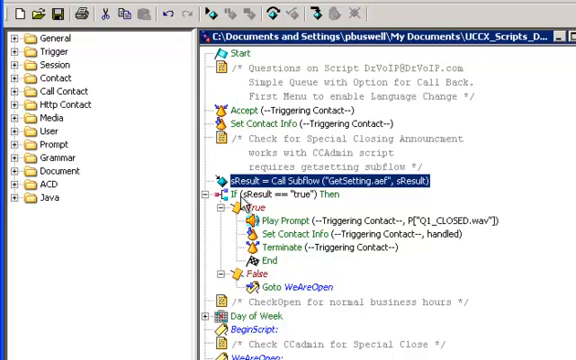
mouse_move(260, 200)
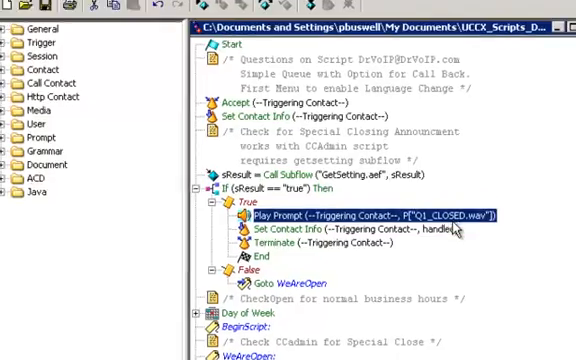
scroll(down, 3)
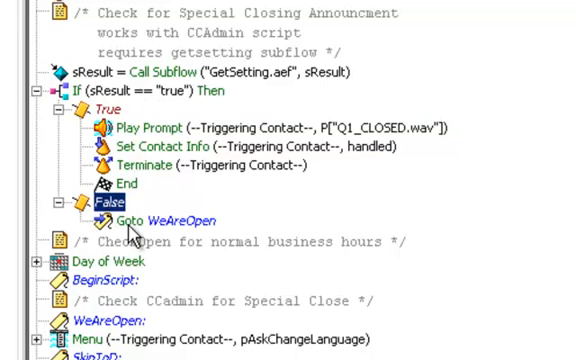
click(175, 220)
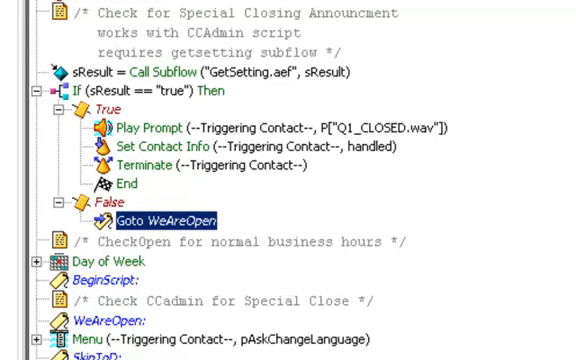
mouse_move(85, 50)
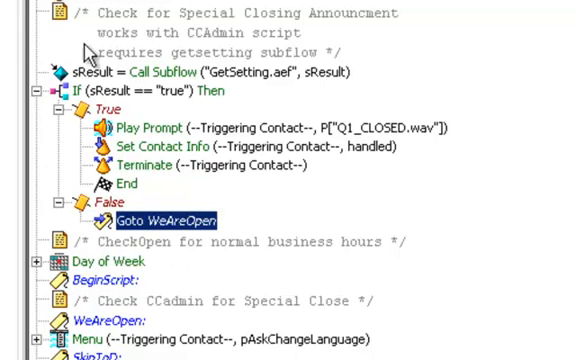
mouse_move(172, 58)
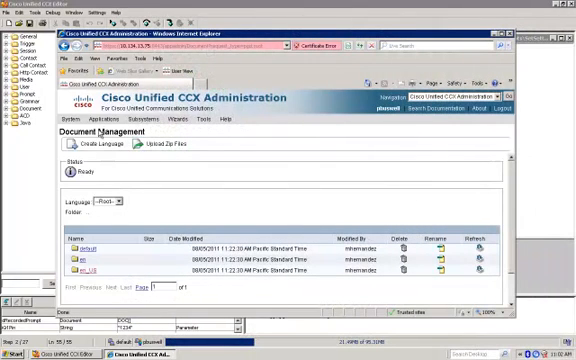
Go to Applications > Document Management in the CCX Administration page
click(110, 118)
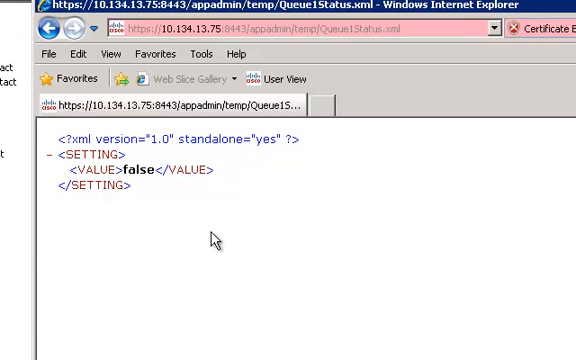
mouse_move(148, 180)
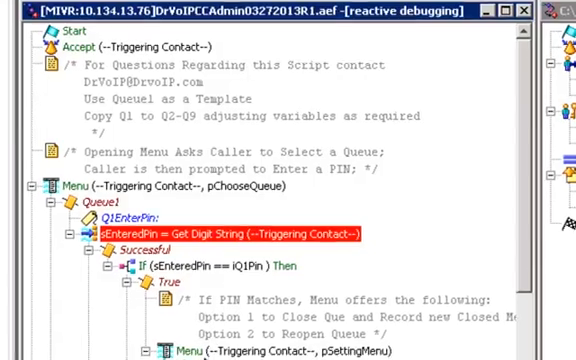
Scroll the CCAdmin script down to the close-queue Recording step while debugging
scroll(down, 3)
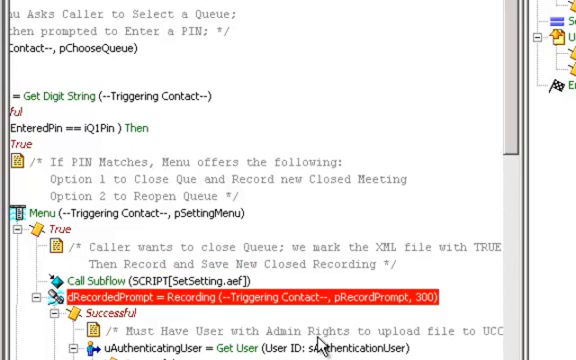
mouse_move(369, 279)
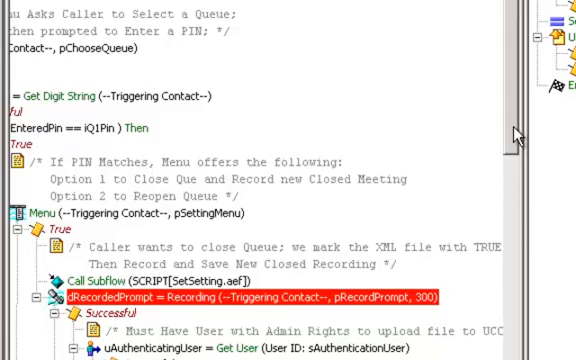
Scroll past Get User and Authenticate User to review the Queue2–Queue9 branches
scroll(down, 3)
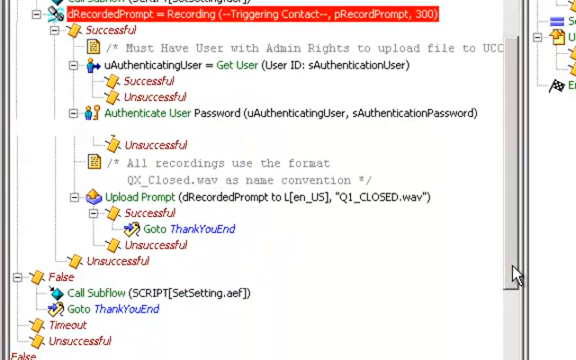
scroll(down, 3)
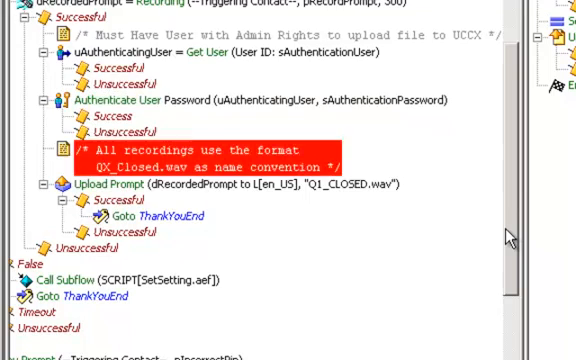
scroll(down, 3)
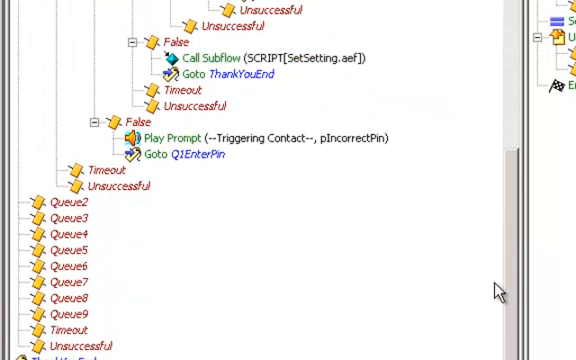
mouse_move(497, 290)
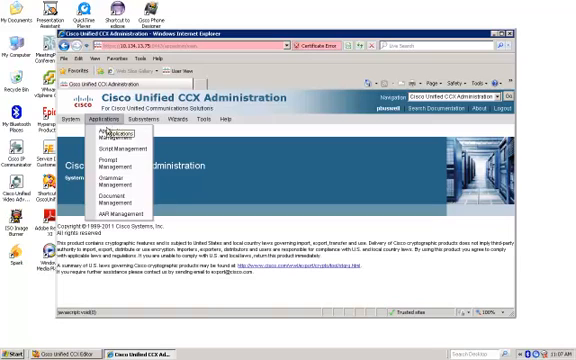
mouse_move(120, 188)
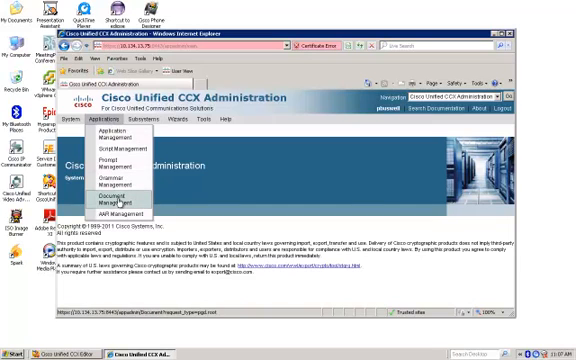